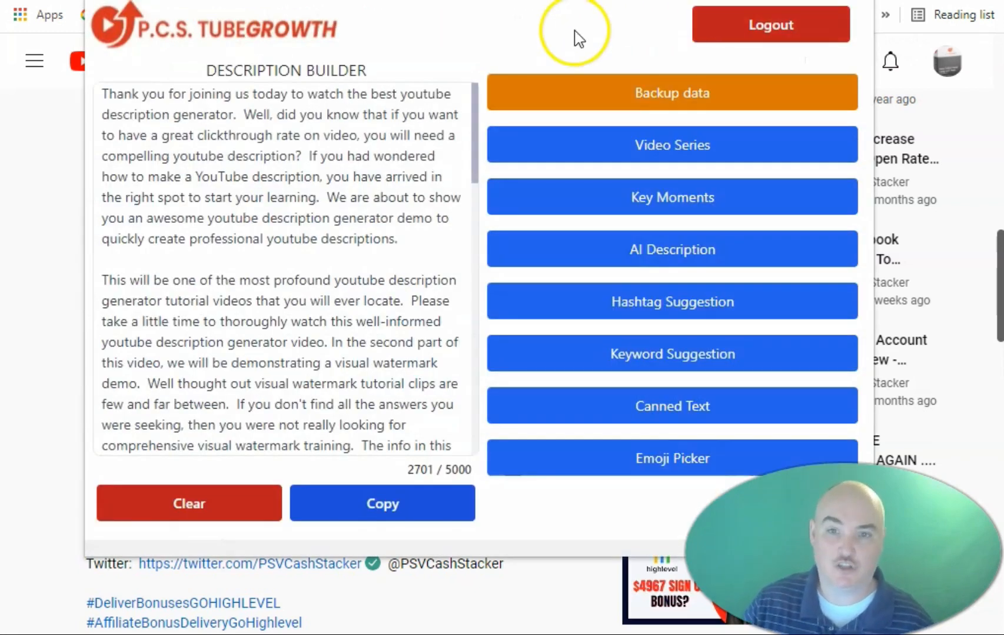
mouse_move(554, 238)
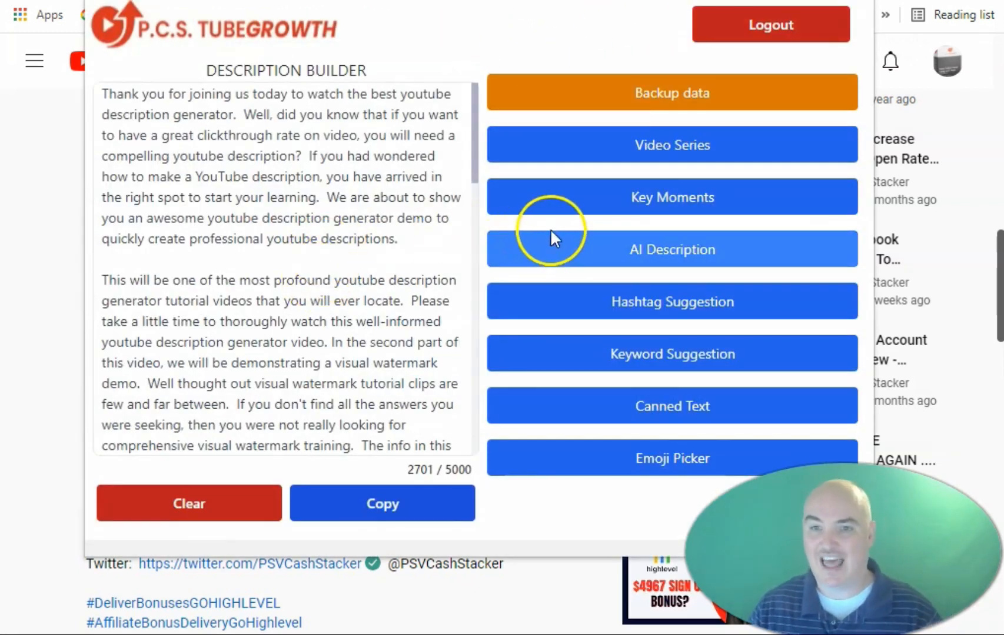
mouse_move(596, 214)
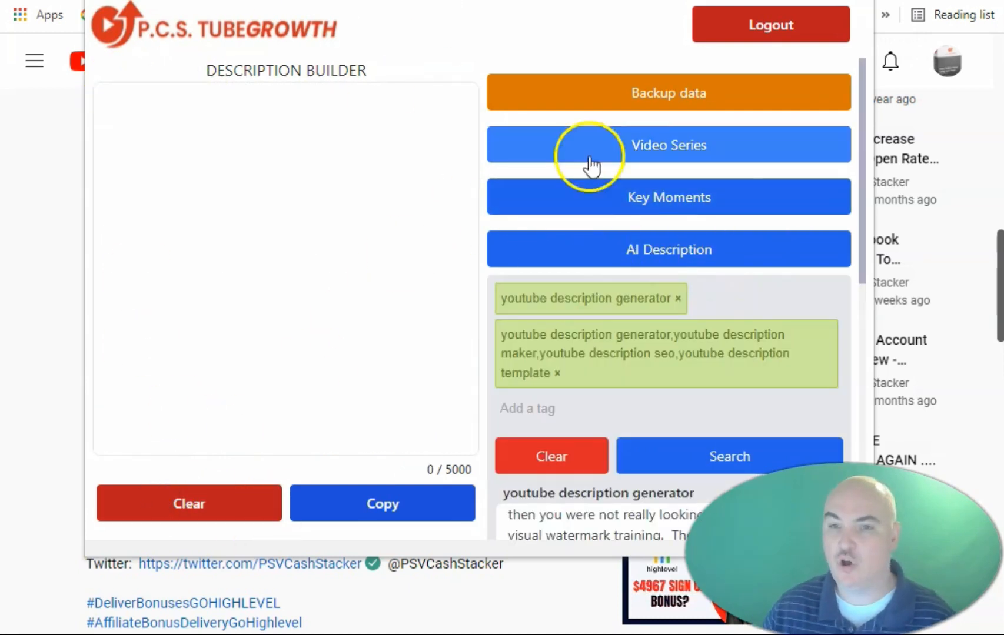
mouse_move(667, 197)
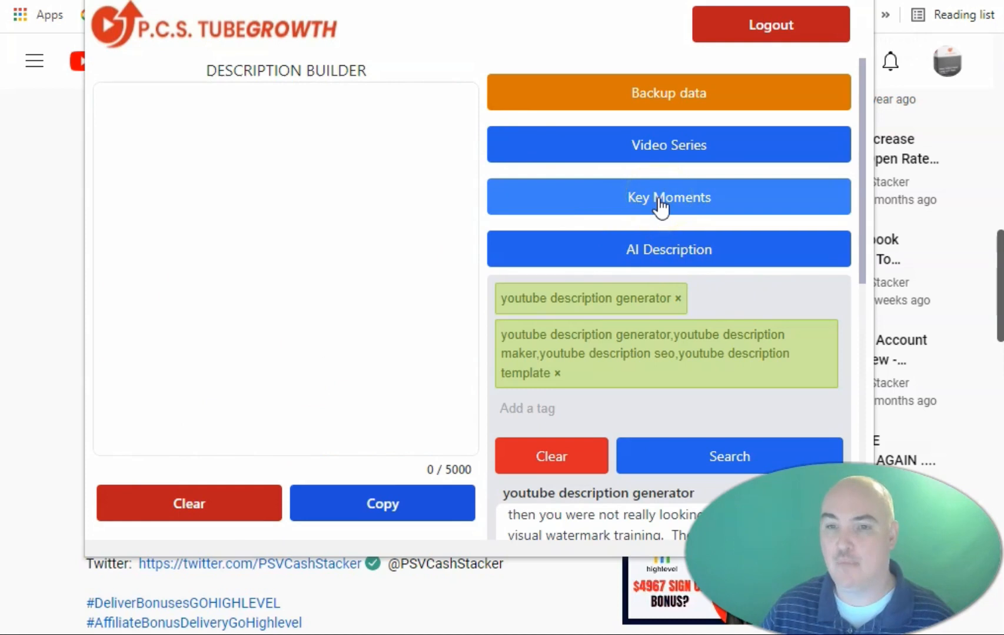
Step: Retime the first key moment to 00:00:16 and retitle it about youtube video timestamps
click(668, 196)
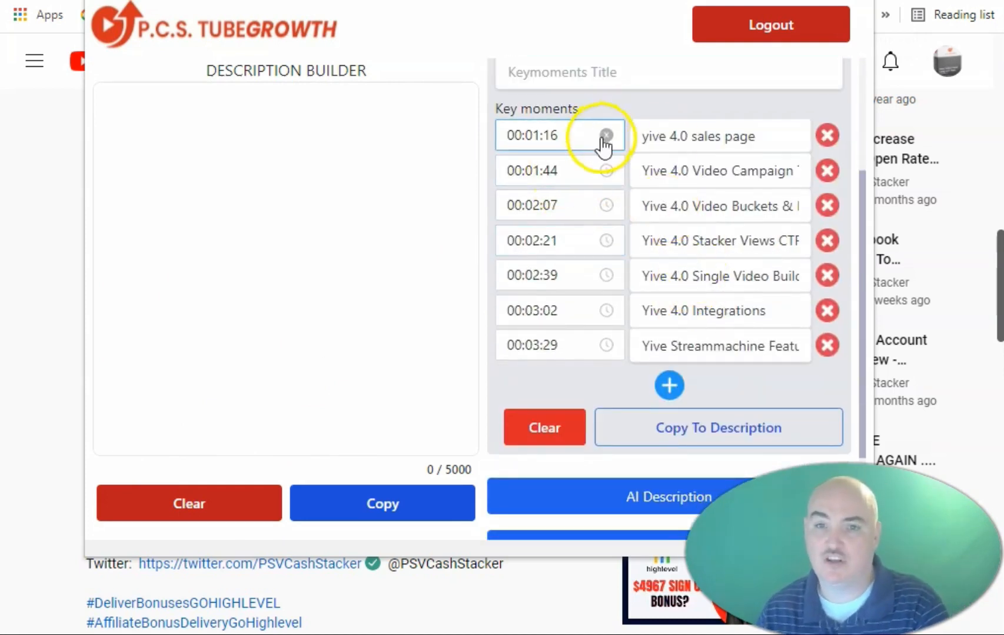
click(559, 135)
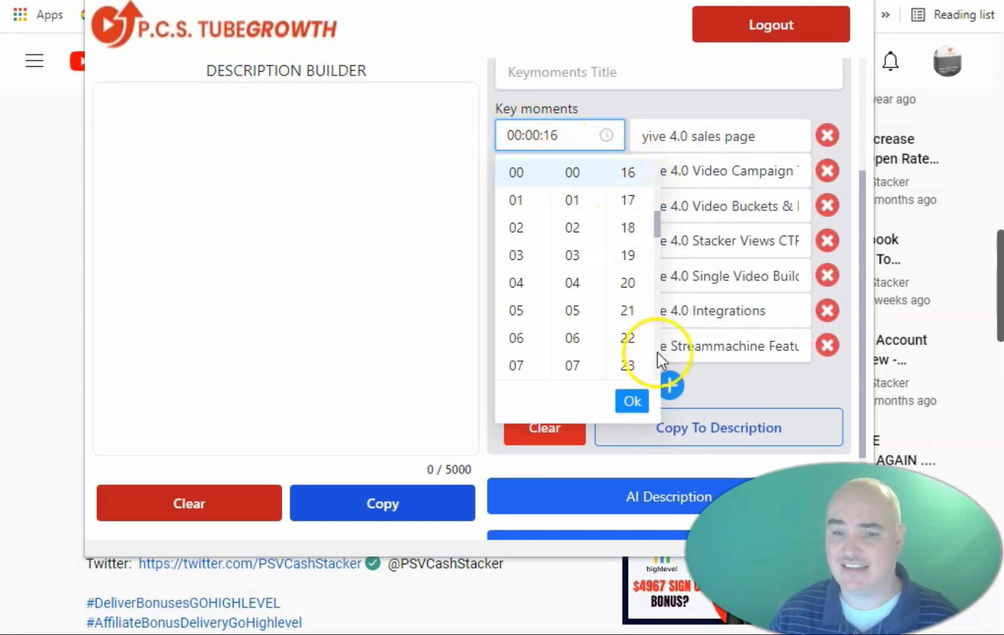
click(631, 400)
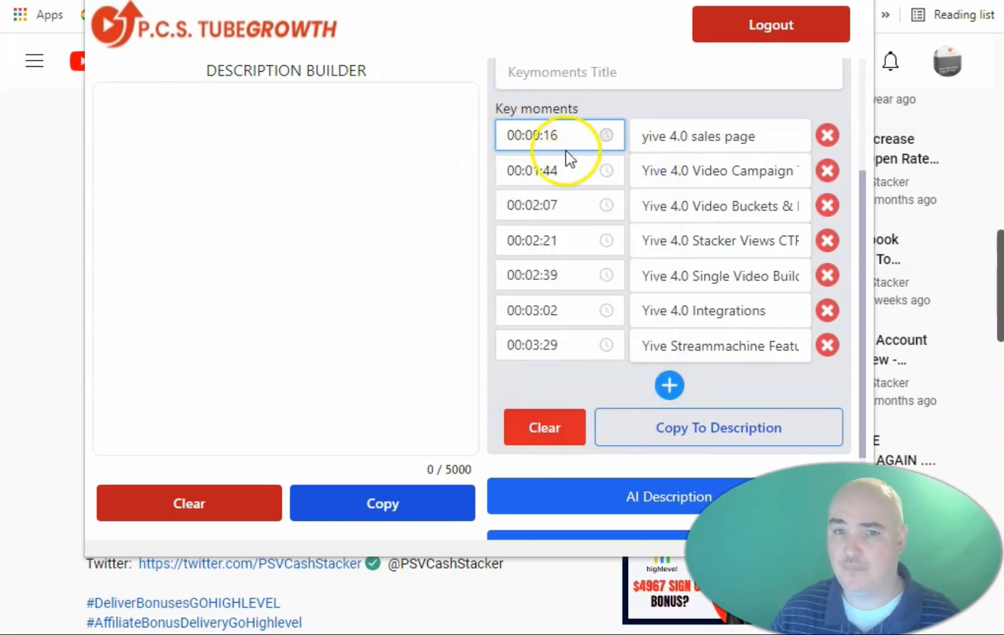
click(547, 136)
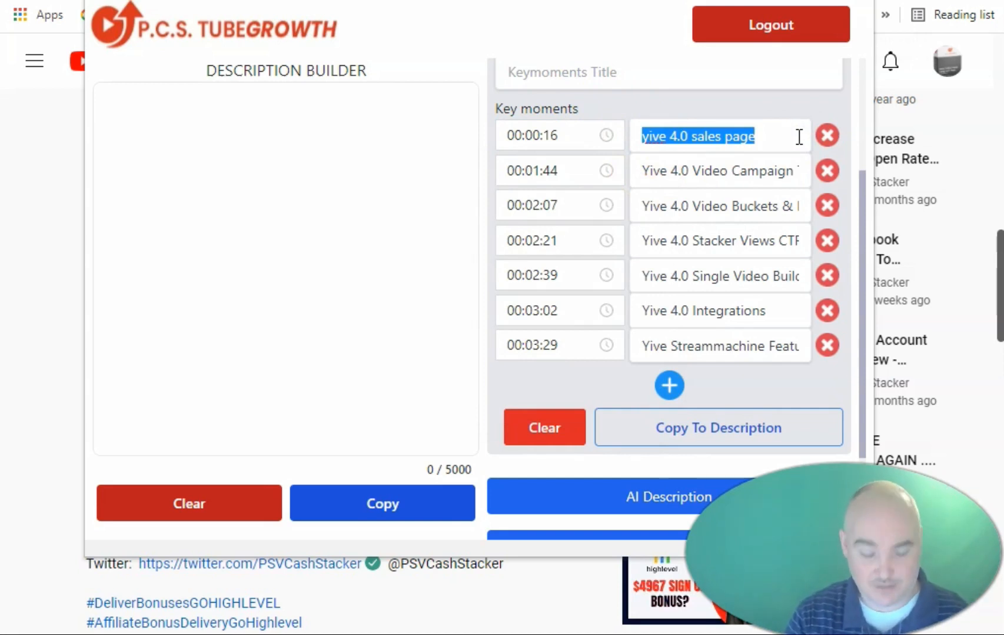
text(youty)
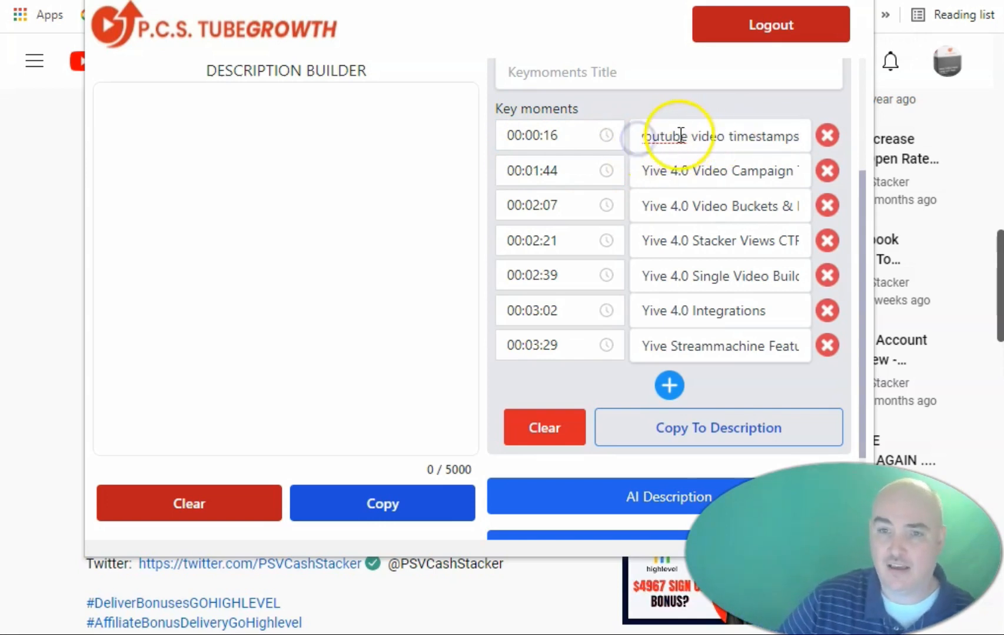
Step: Show the key moments list beside the video's YouTube Studio details for timing checks
click(650, 136)
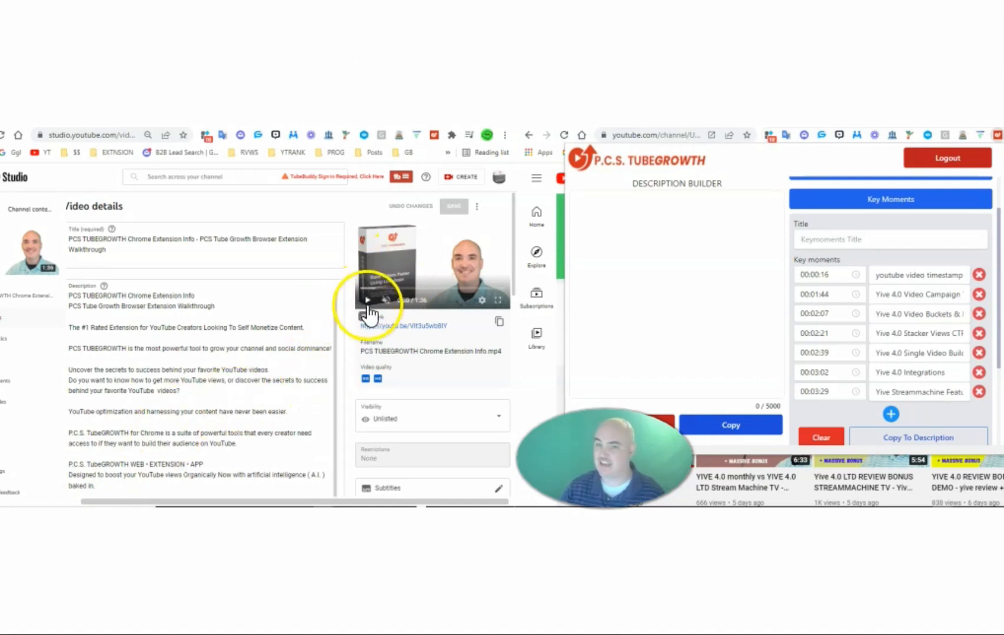
Step: Play the video, set the first moment to 10 seconds, delete an extra row and retime the second moment
click(367, 300)
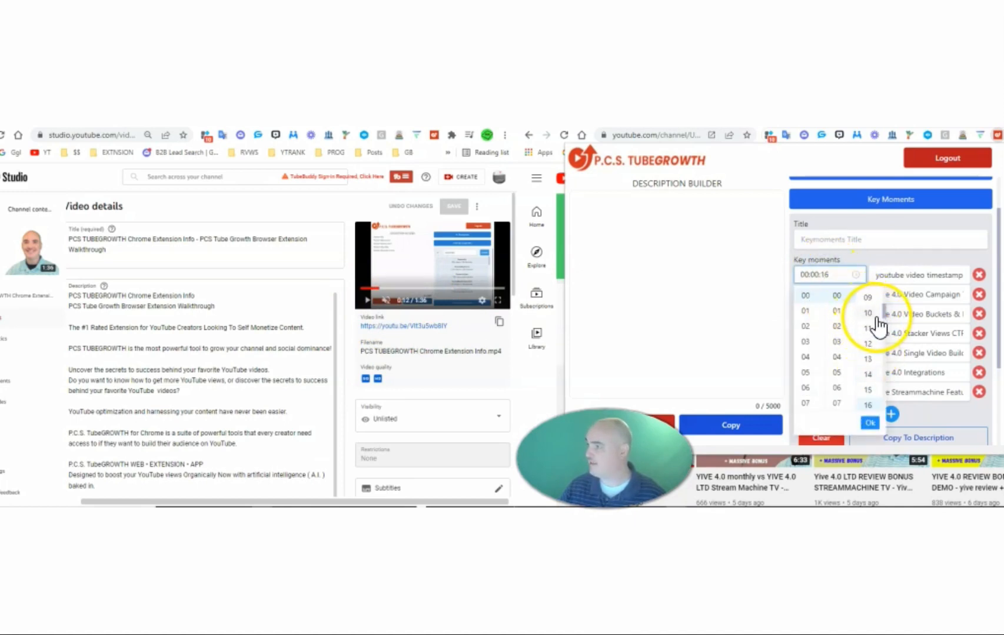
click(869, 422)
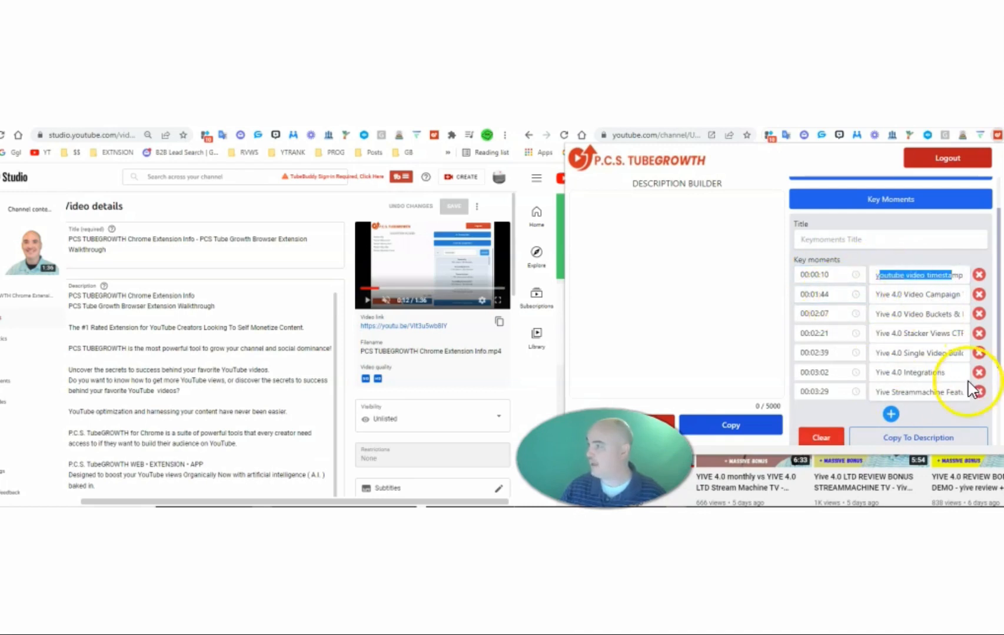
click(890, 415)
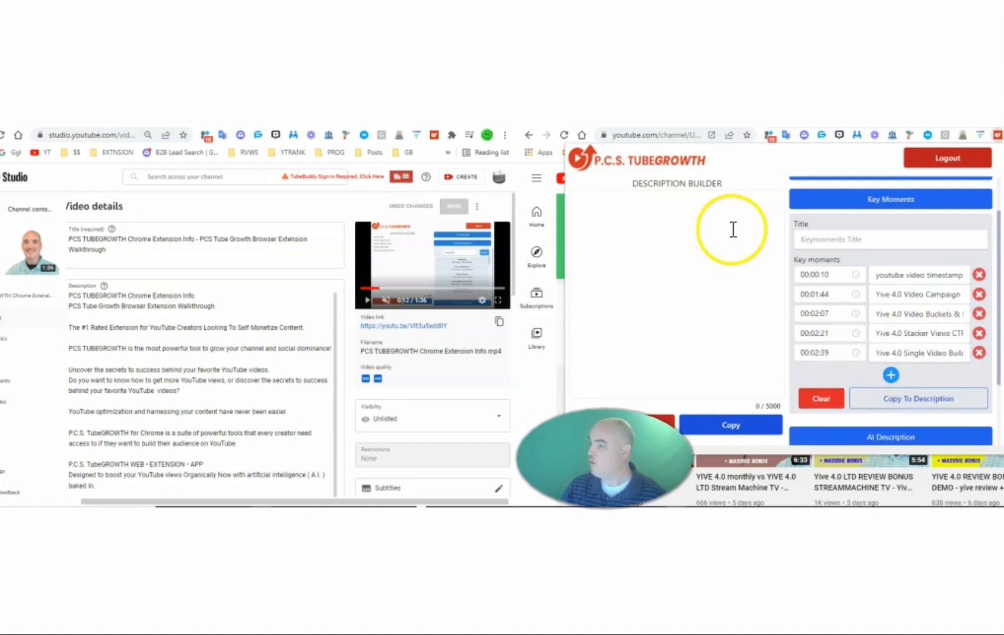
click(826, 294)
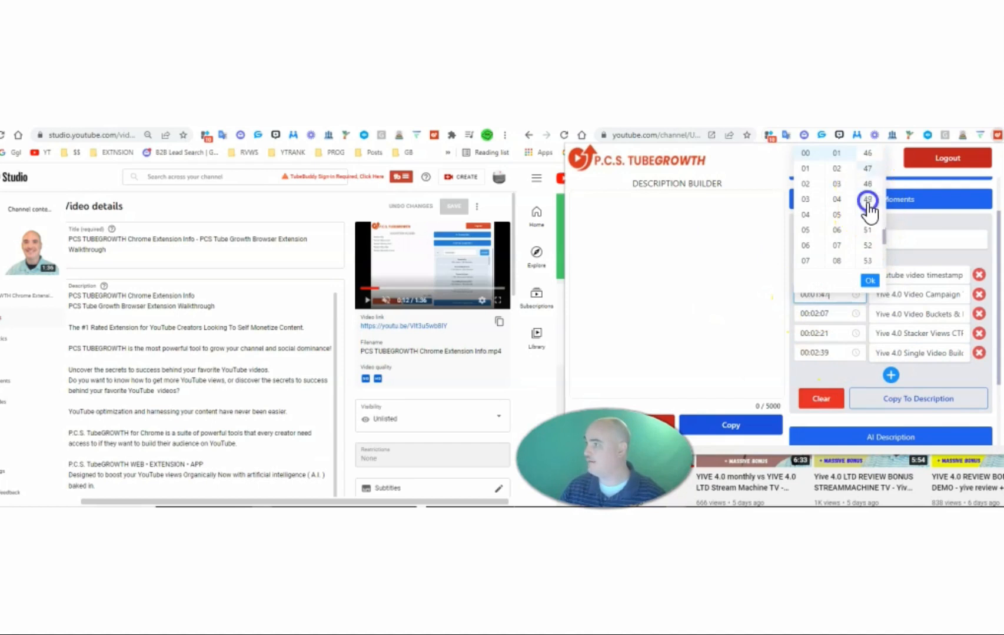
click(870, 280)
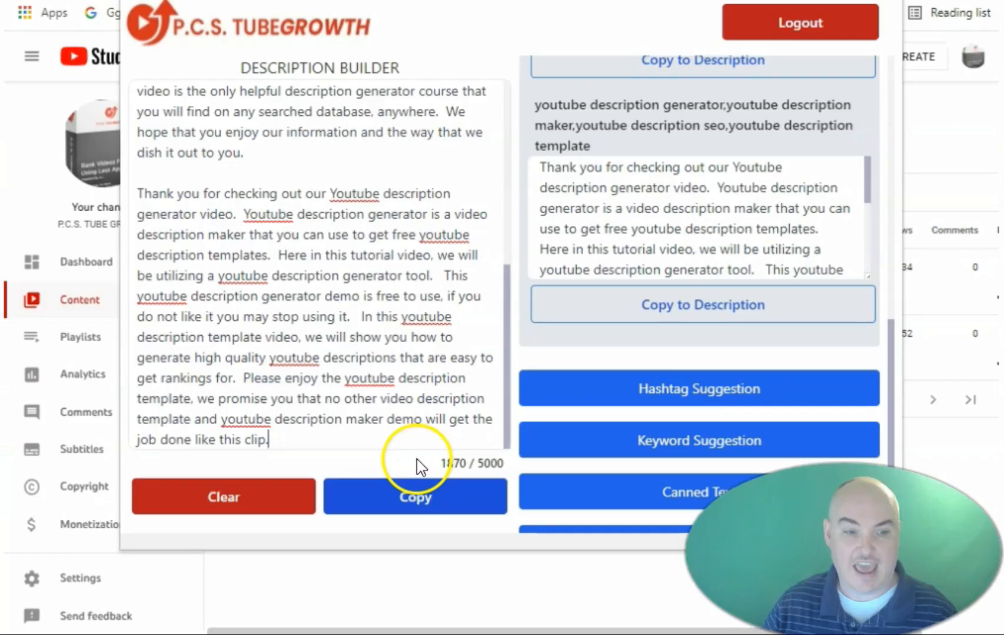
Step: Show hashtag then keyword suggestions for FAQ Schema Generator, such as #schema and rich snippets
click(699, 388)
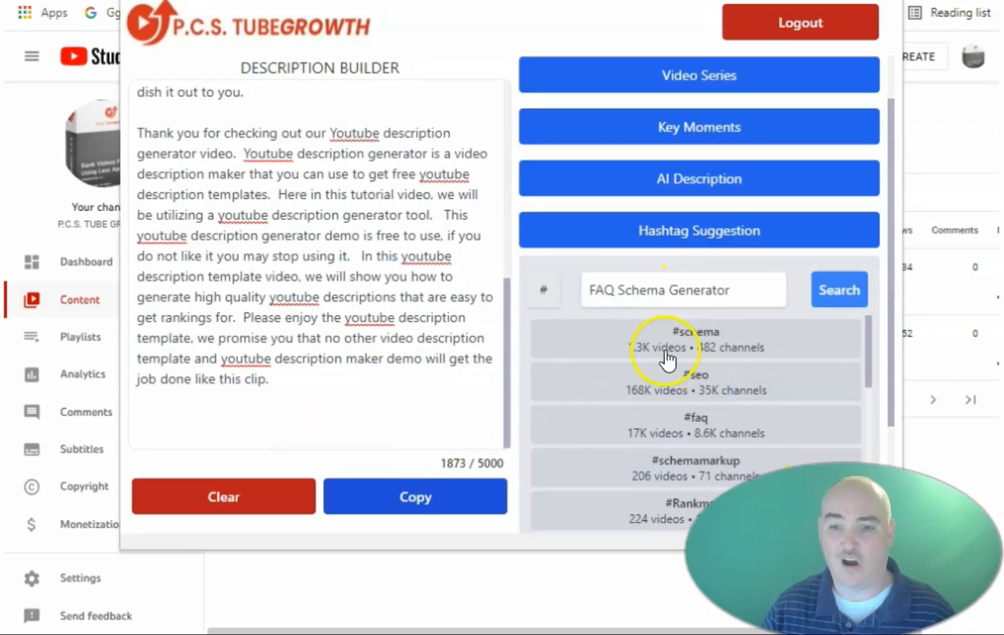
mouse_move(733, 279)
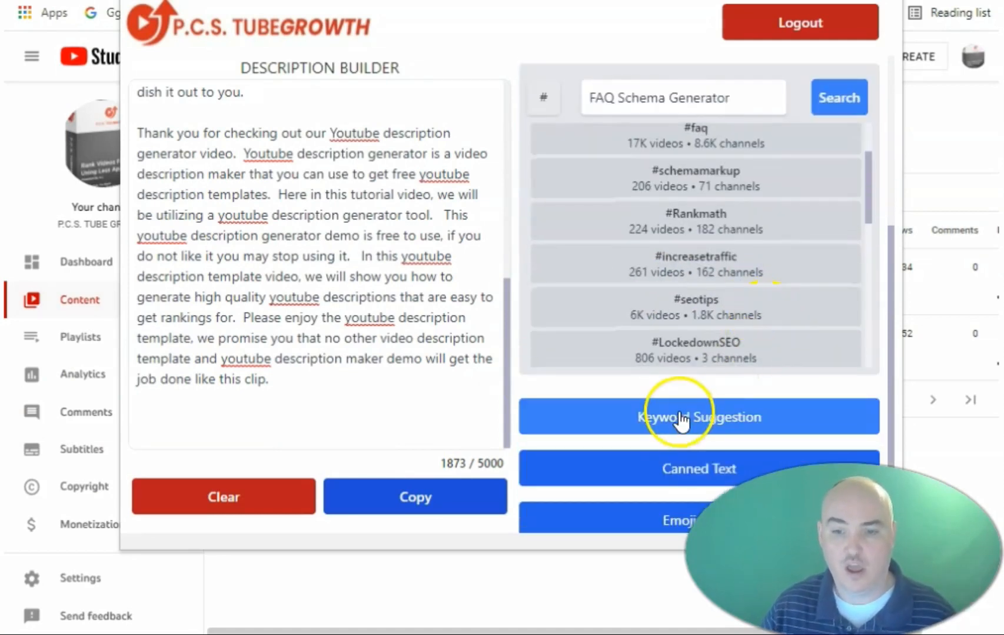
click(699, 416)
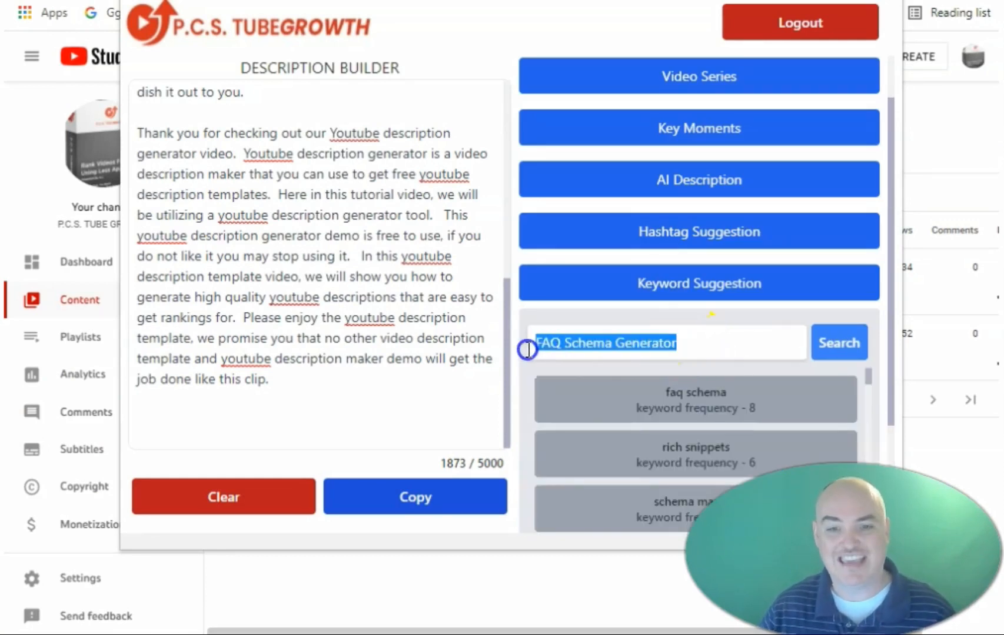
scroll(down, 3)
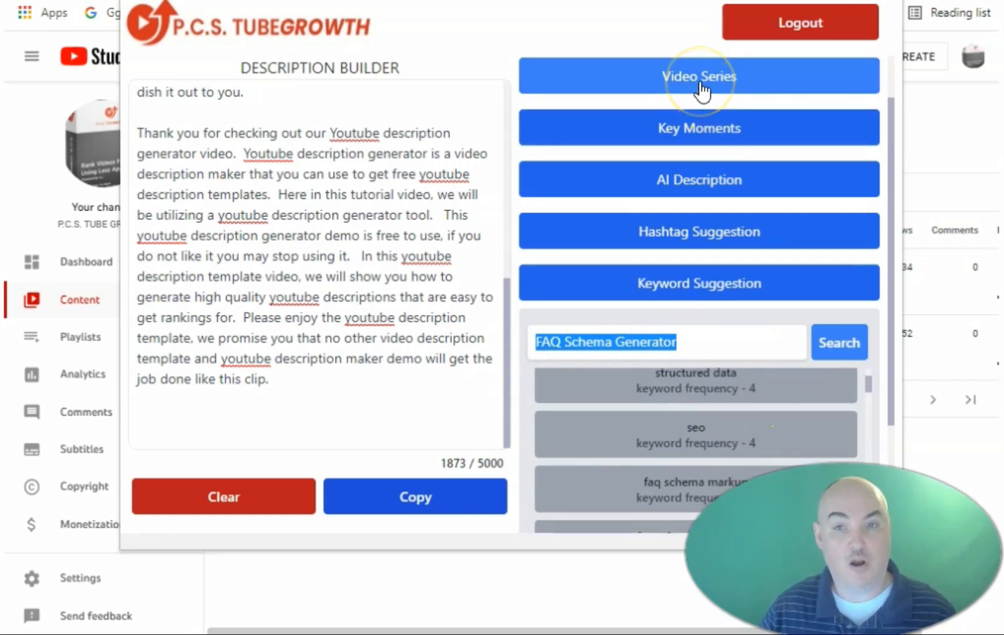
Step: Pick a saved video series list to start the MY RANKING RESOURCES section
click(699, 75)
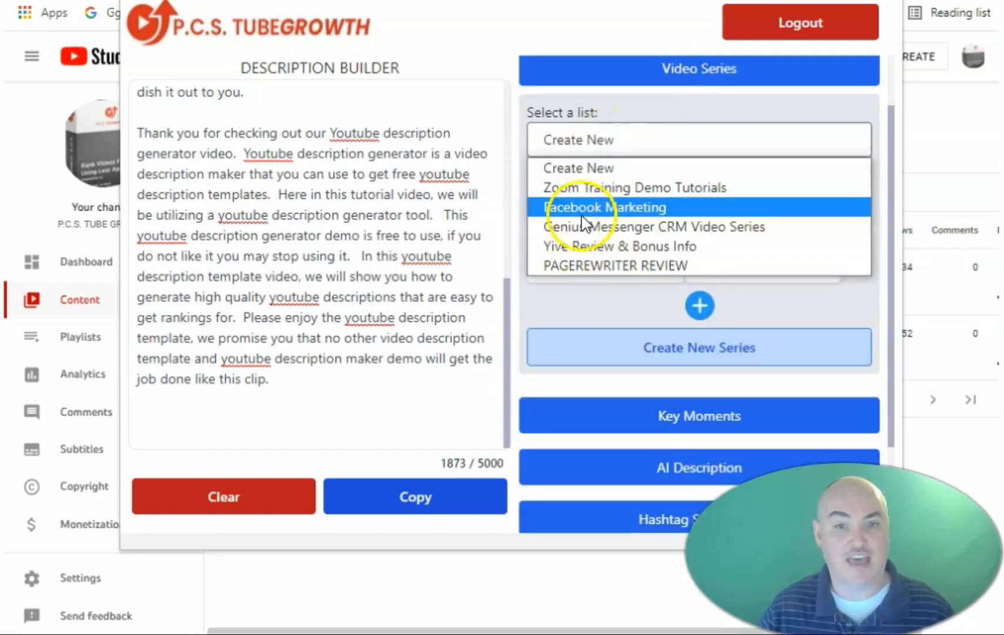
click(612, 266)
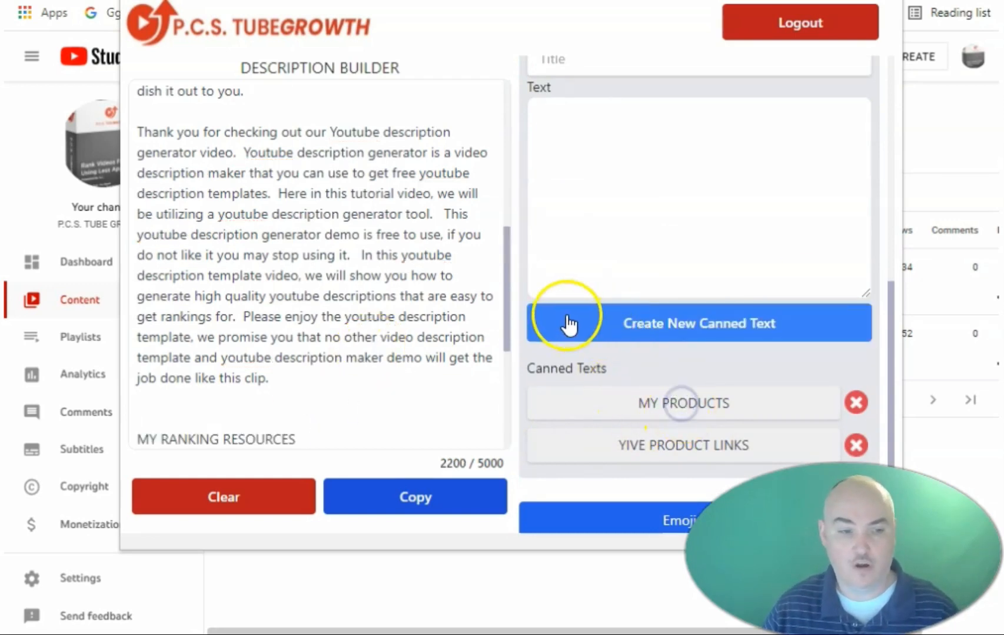
Step: Insert the MY PRODUCTS canned text with course, extension and product links
click(683, 445)
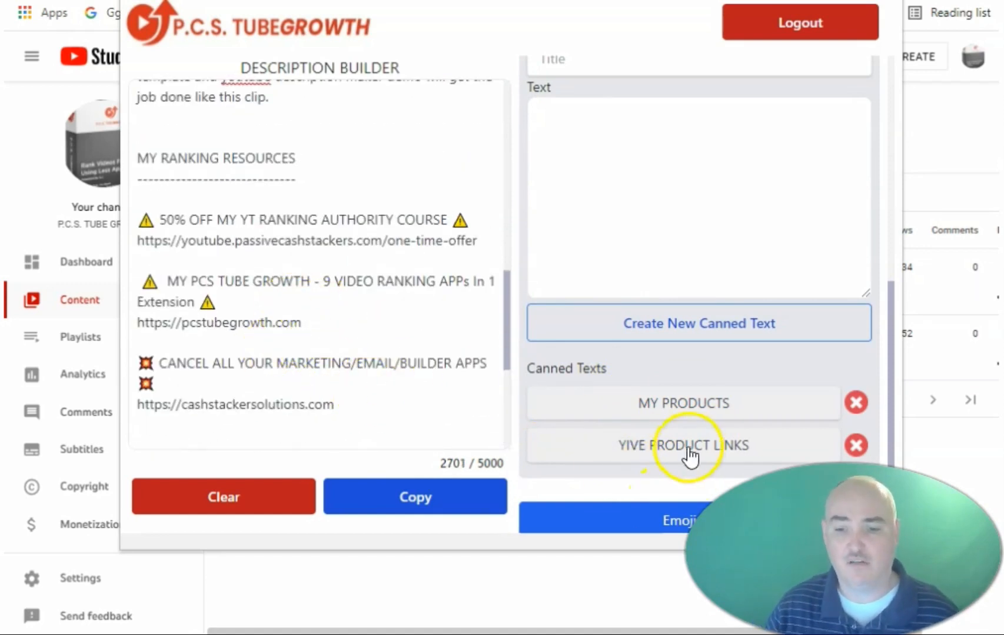
mouse_move(666, 517)
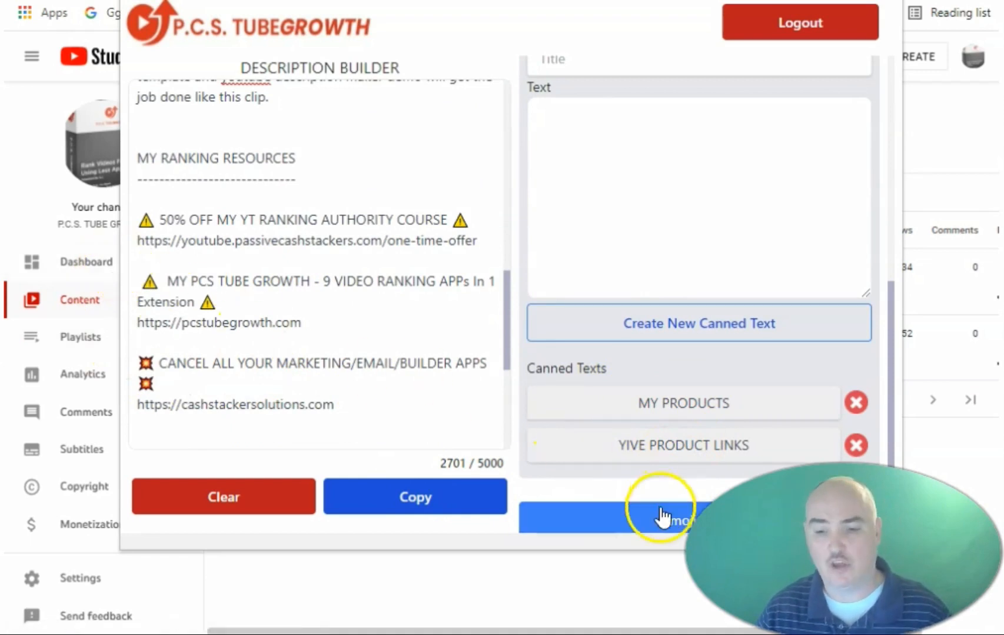
click(666, 517)
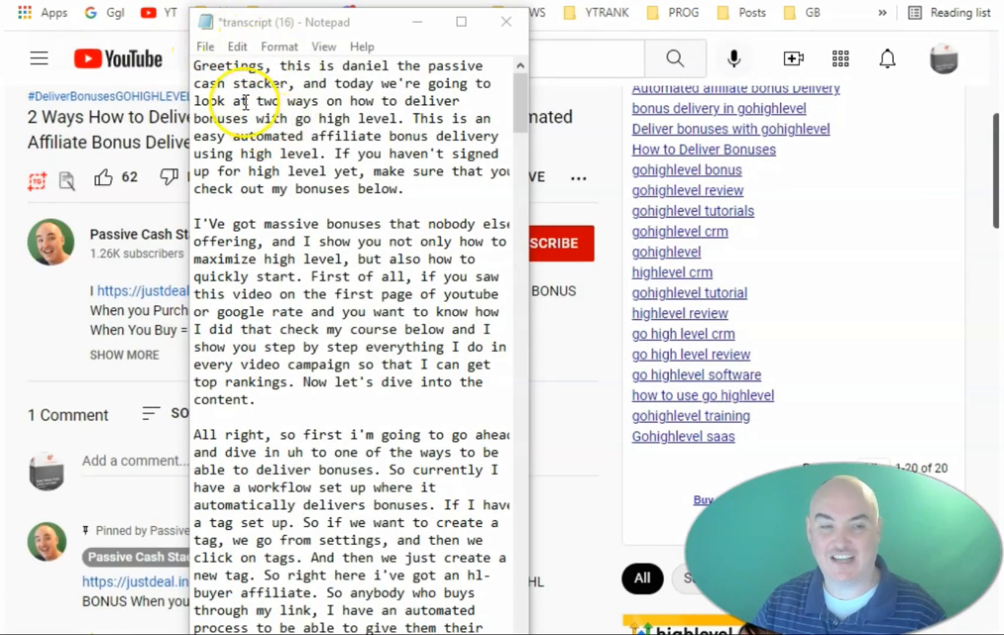
mouse_move(406, 560)
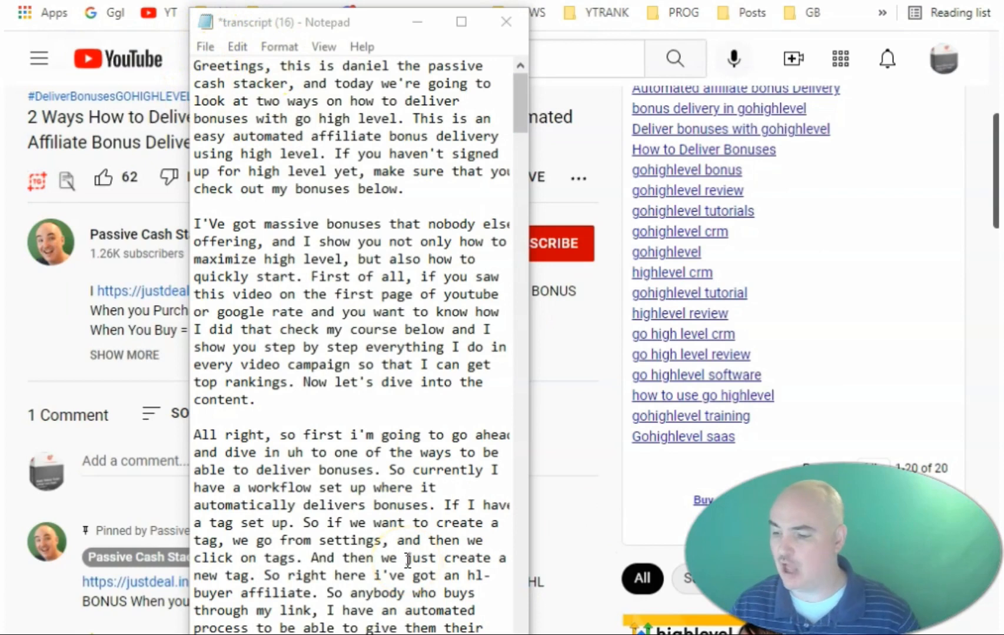